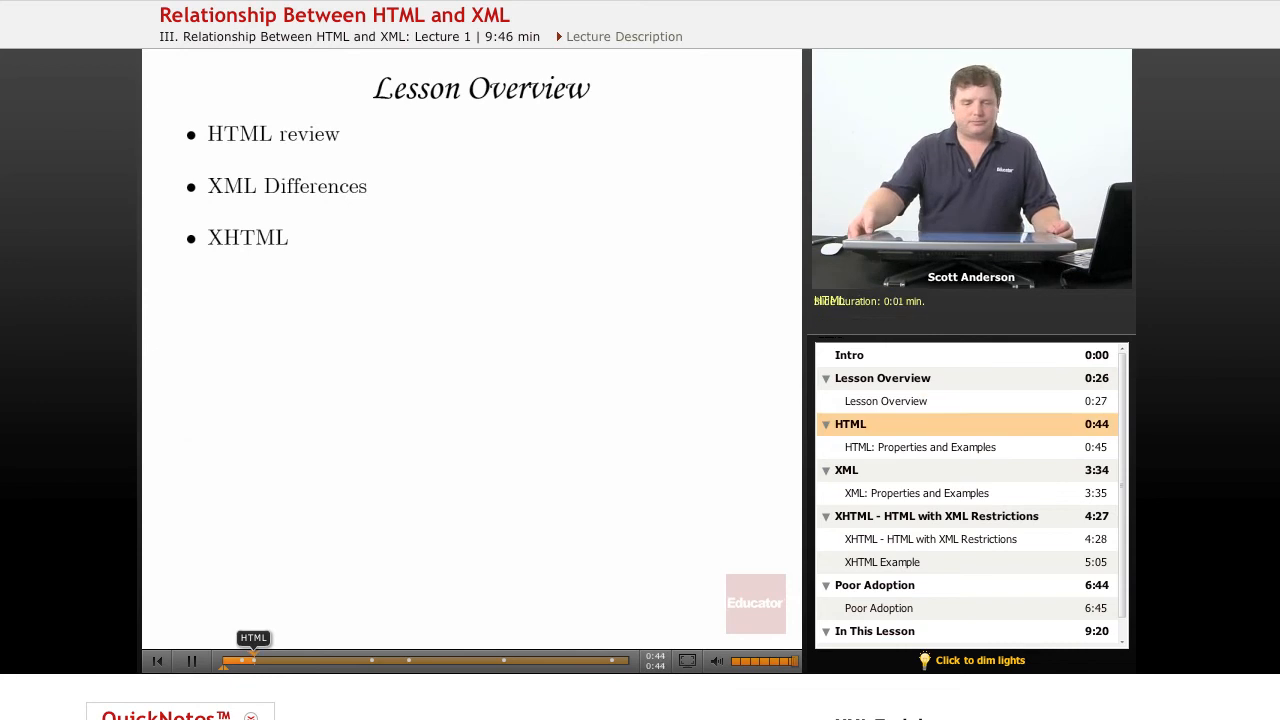
- Play past the Lesson Overview into HTML: Properties and Examples, showing Google's raw page source
{"action": "left_click", "coordinate": [920, 447]}
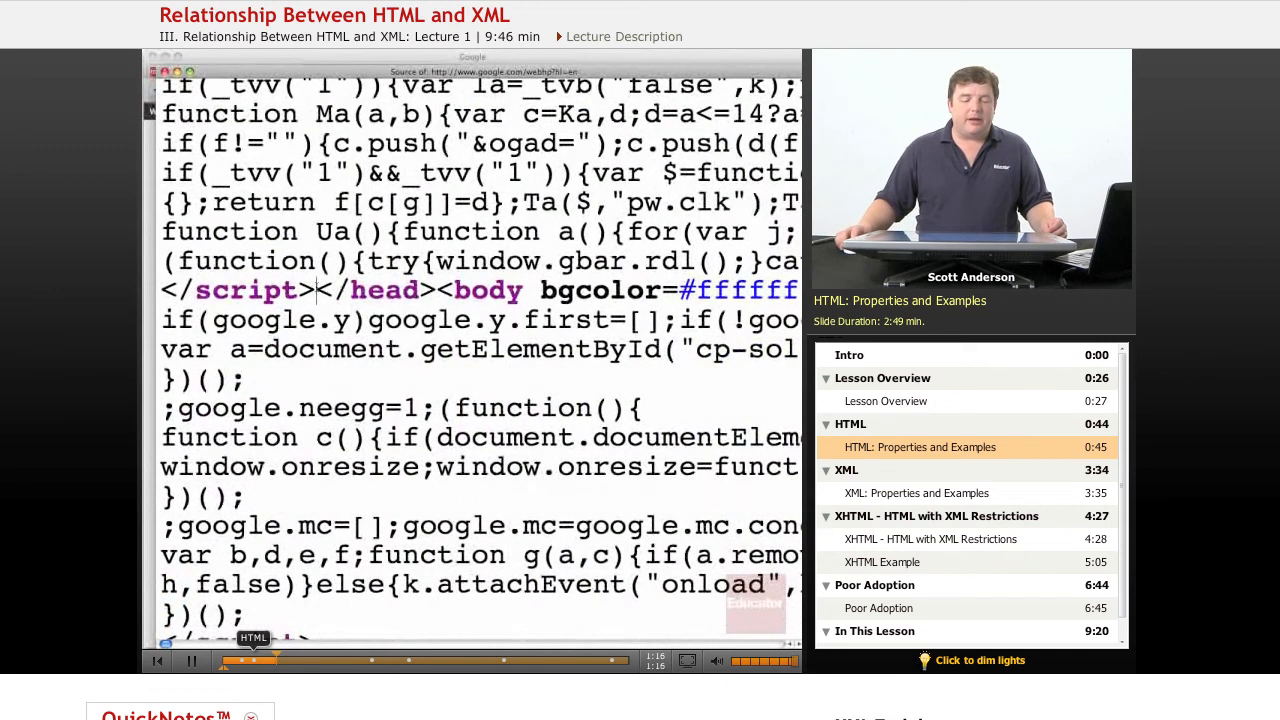
- Leave Google's page source and return to the rendered Google home page
{"action": "left_click_drag", "start_coordinate": [320, 290], "coordinate": [525, 290]}
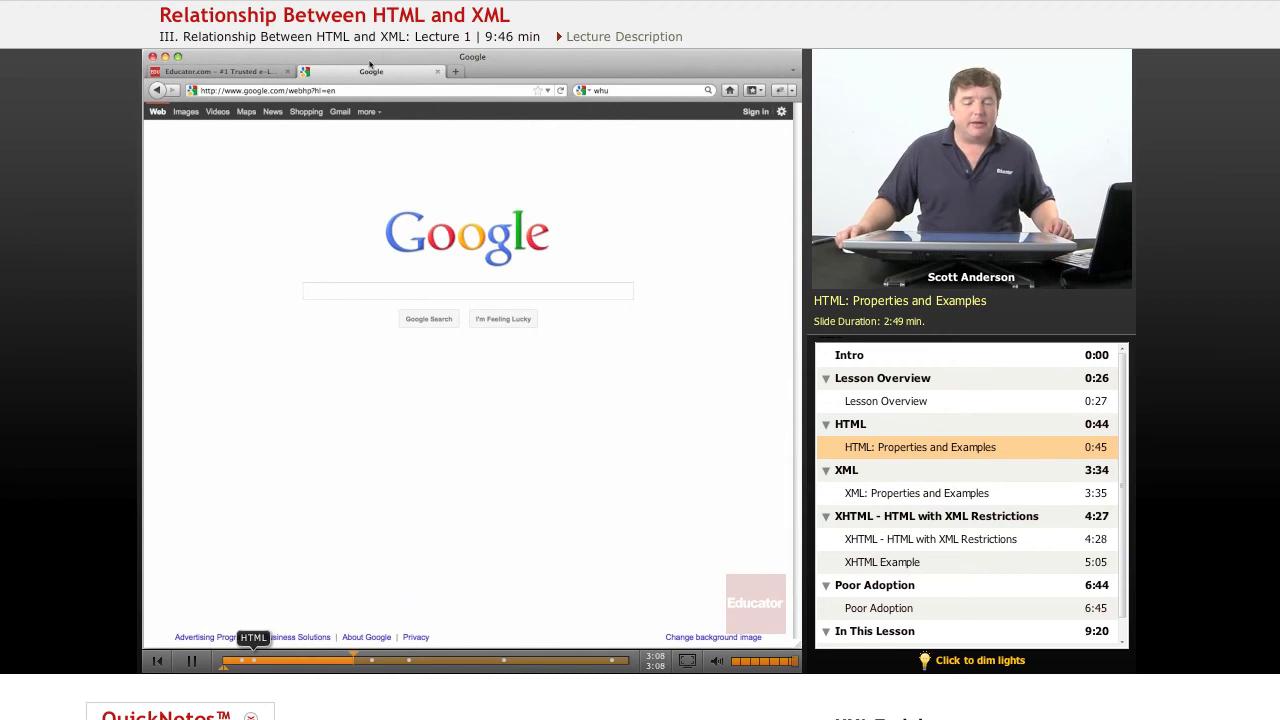
{"action": "left_click", "coordinate": [467, 291]}
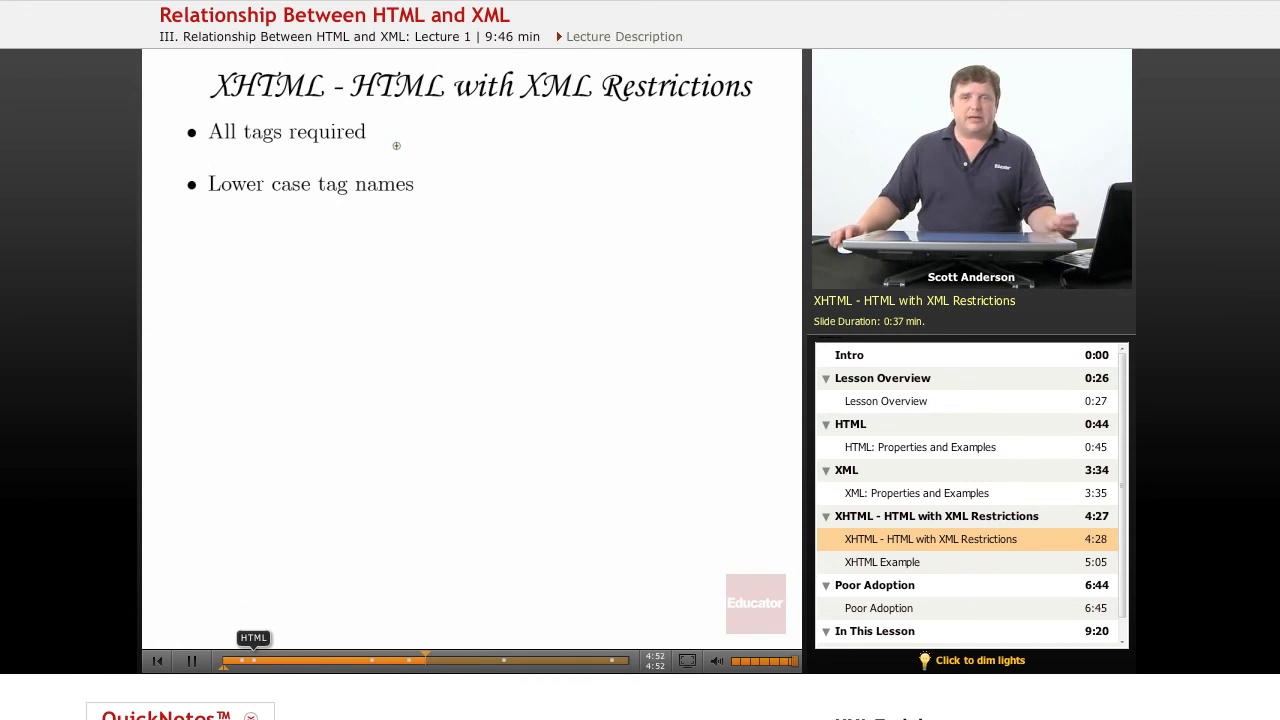
{"action": "mouse_move", "coordinate": [318, 214]}
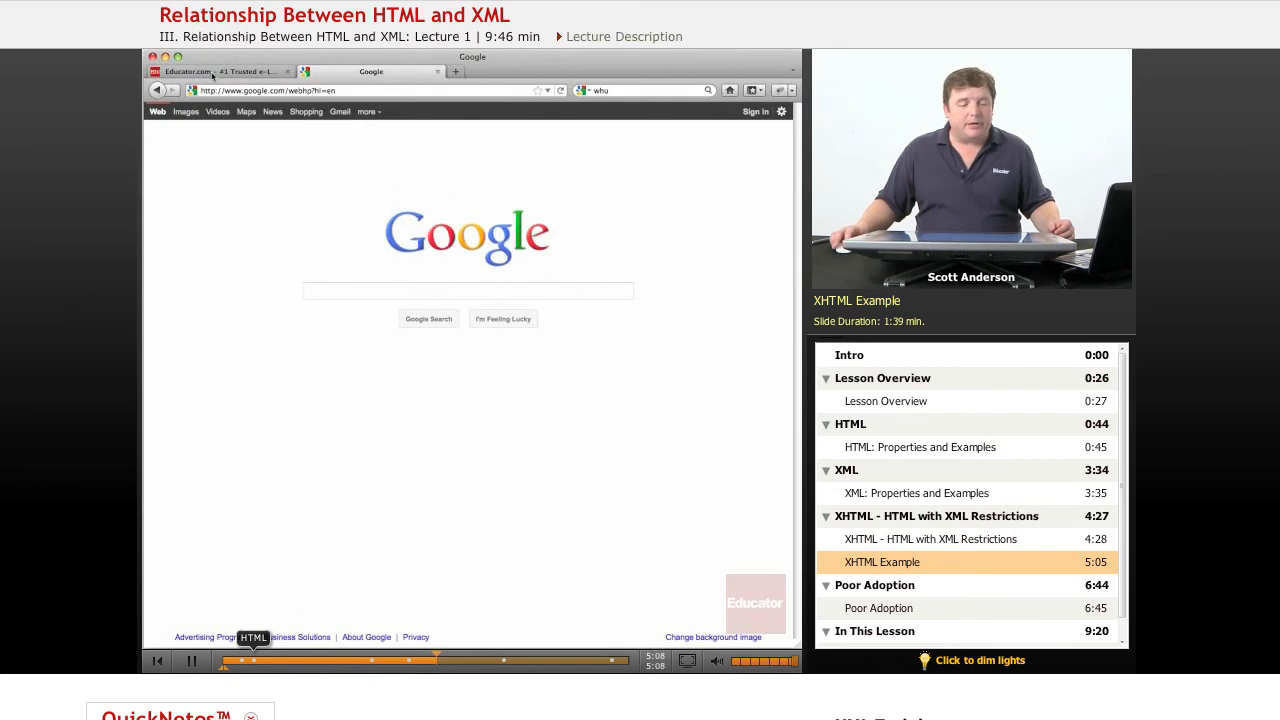
- Find 'rel' in the educator.com source, scrolling from the XHTML doctype to the Free Sample Lecture markup
{"action": "left_click", "coordinate": [195, 71]}
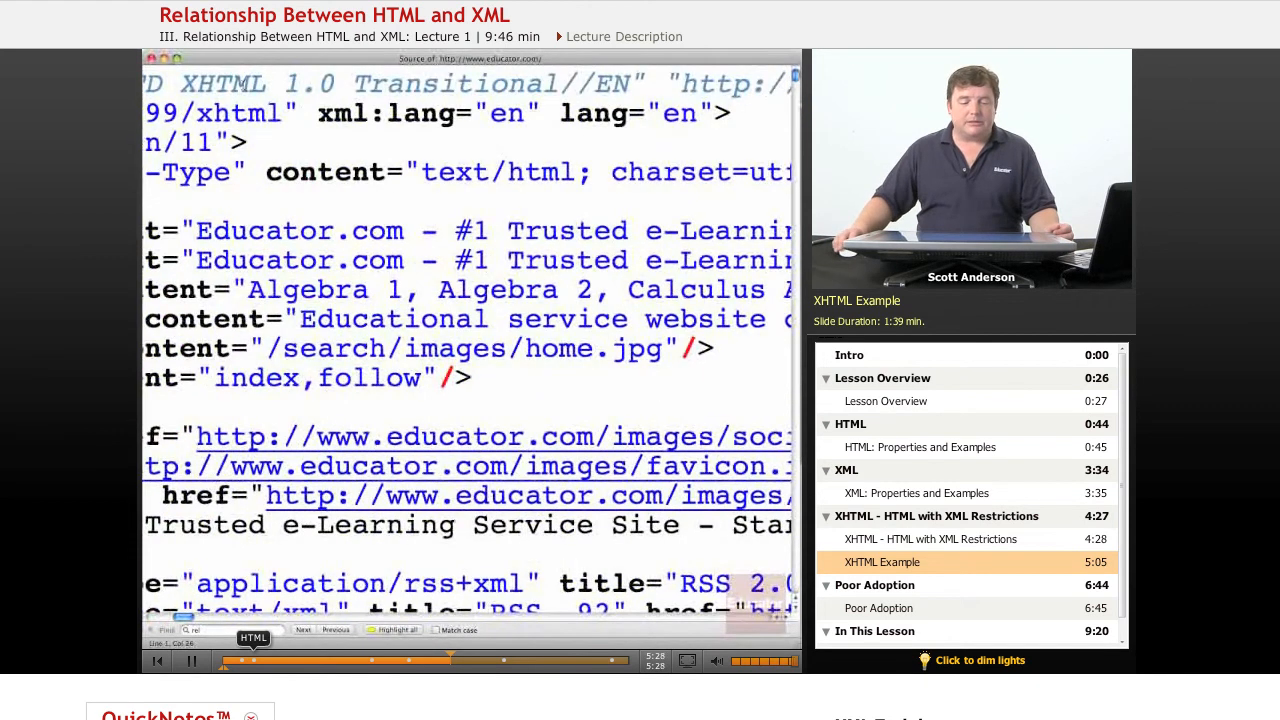
{"action": "left_click_drag", "start_coordinate": [175, 83], "coordinate": [560, 83]}
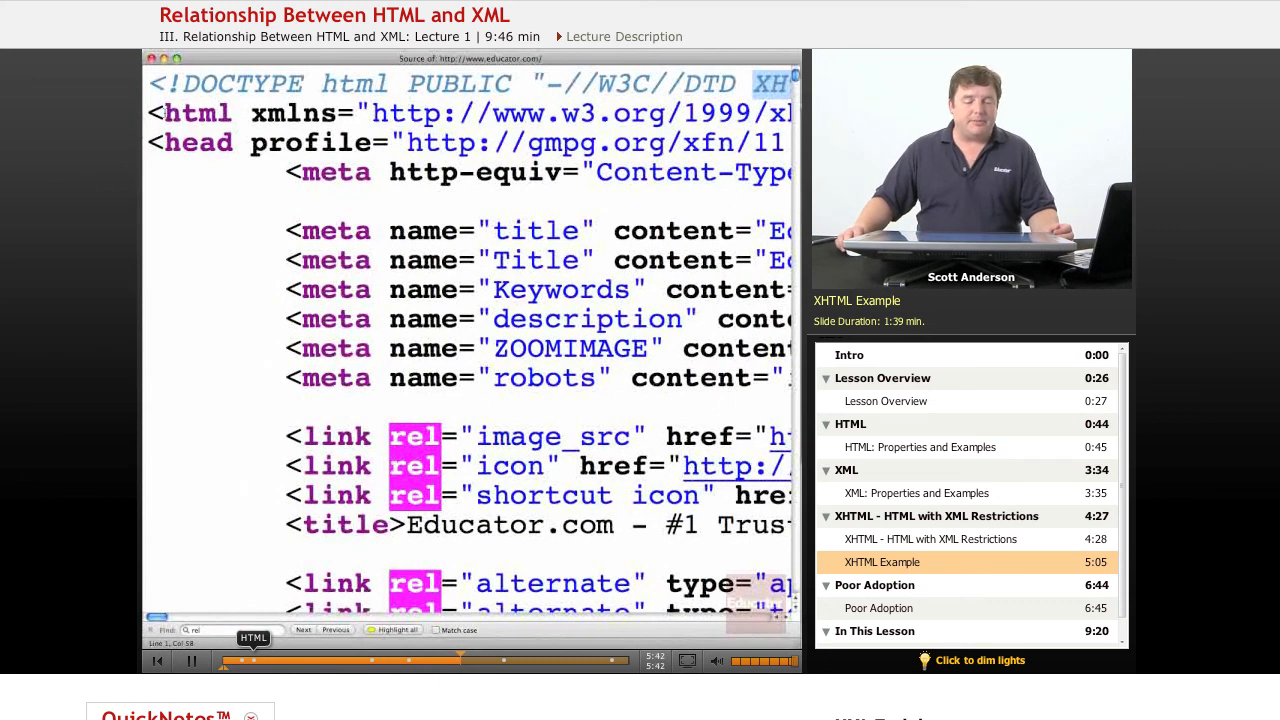
{"action": "left_click", "coordinate": [303, 629]}
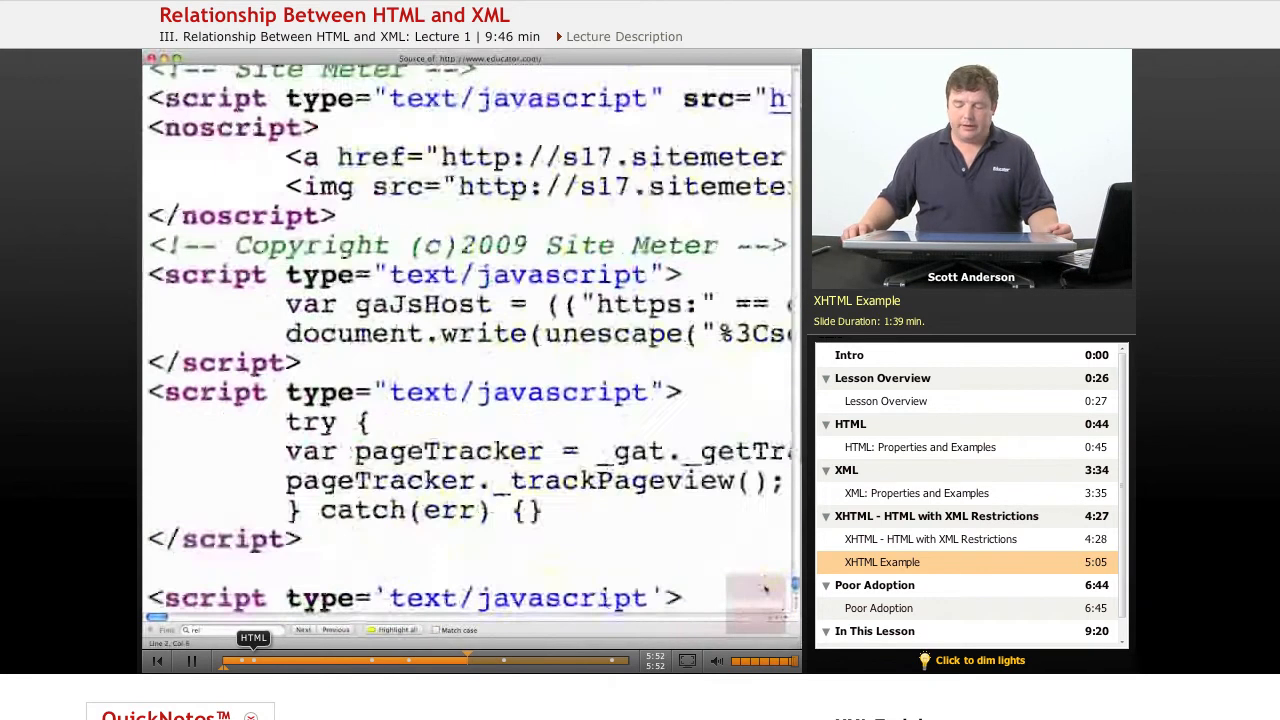
{"action": "scroll", "scroll_direction": "down", "scroll_amount": 3}
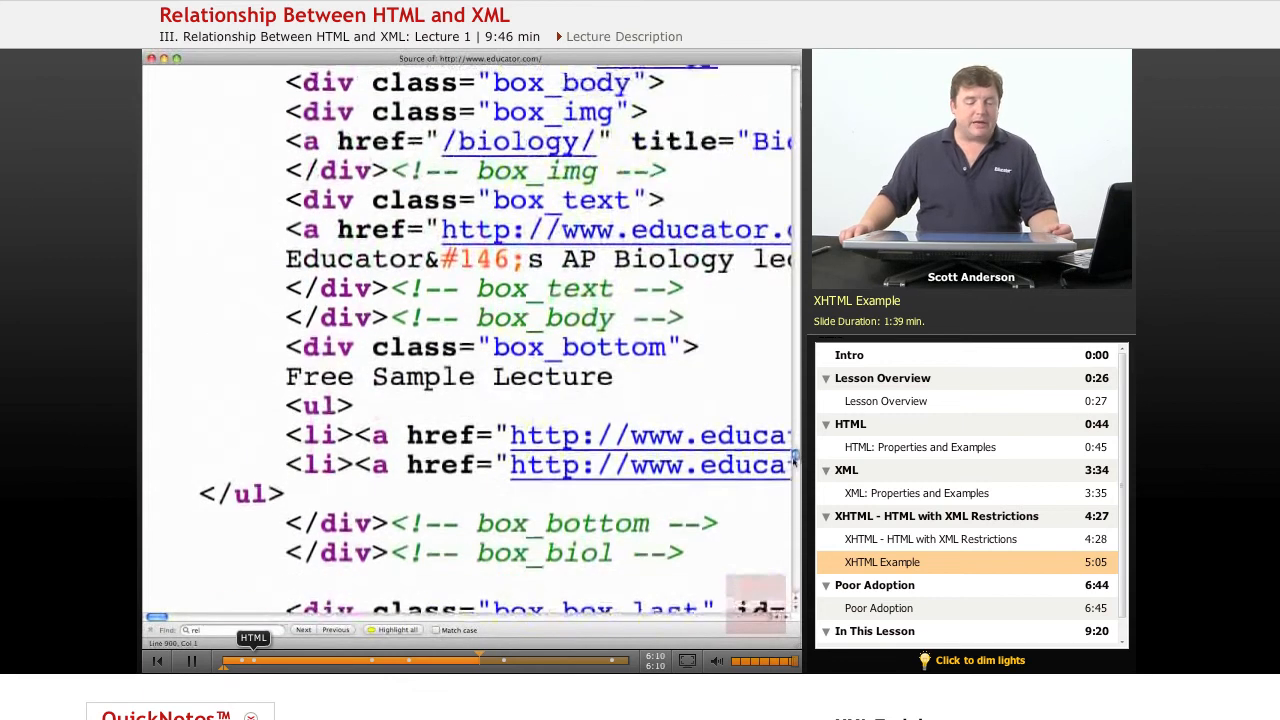
{"action": "scroll", "scroll_direction": "down", "scroll_amount": 3}
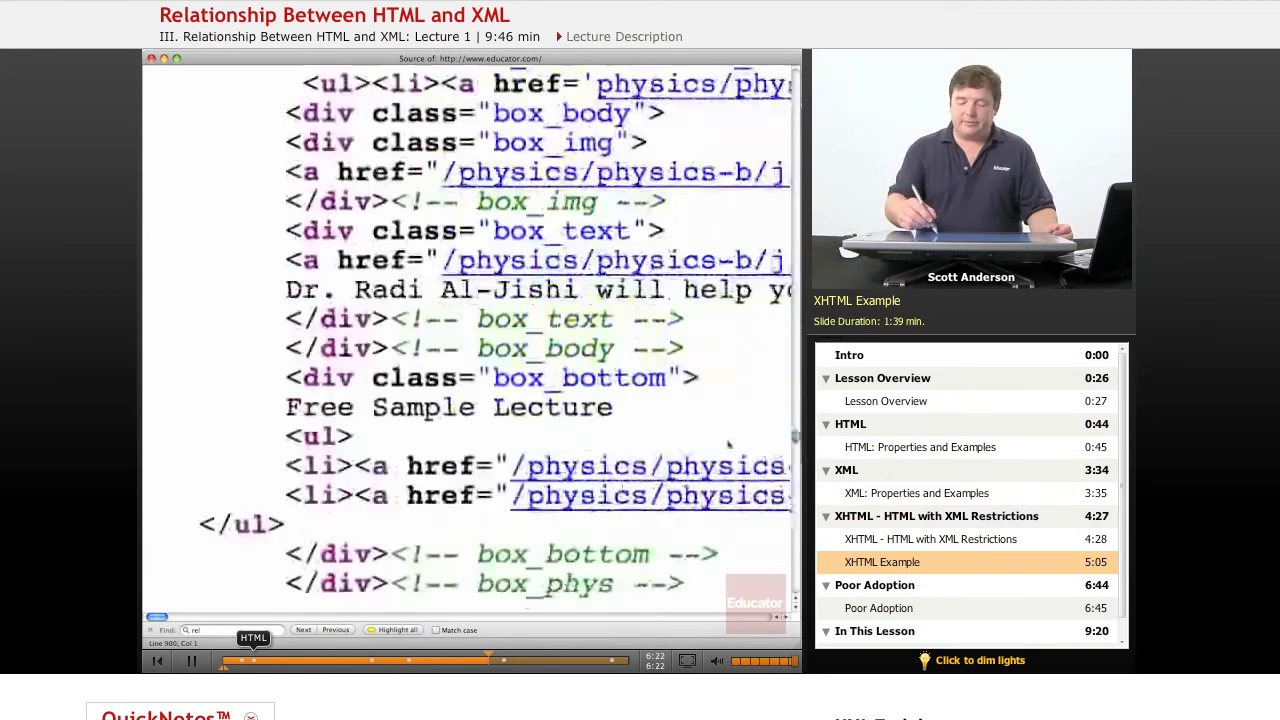
{"action": "scroll", "scroll_direction": "down", "scroll_amount": 3}
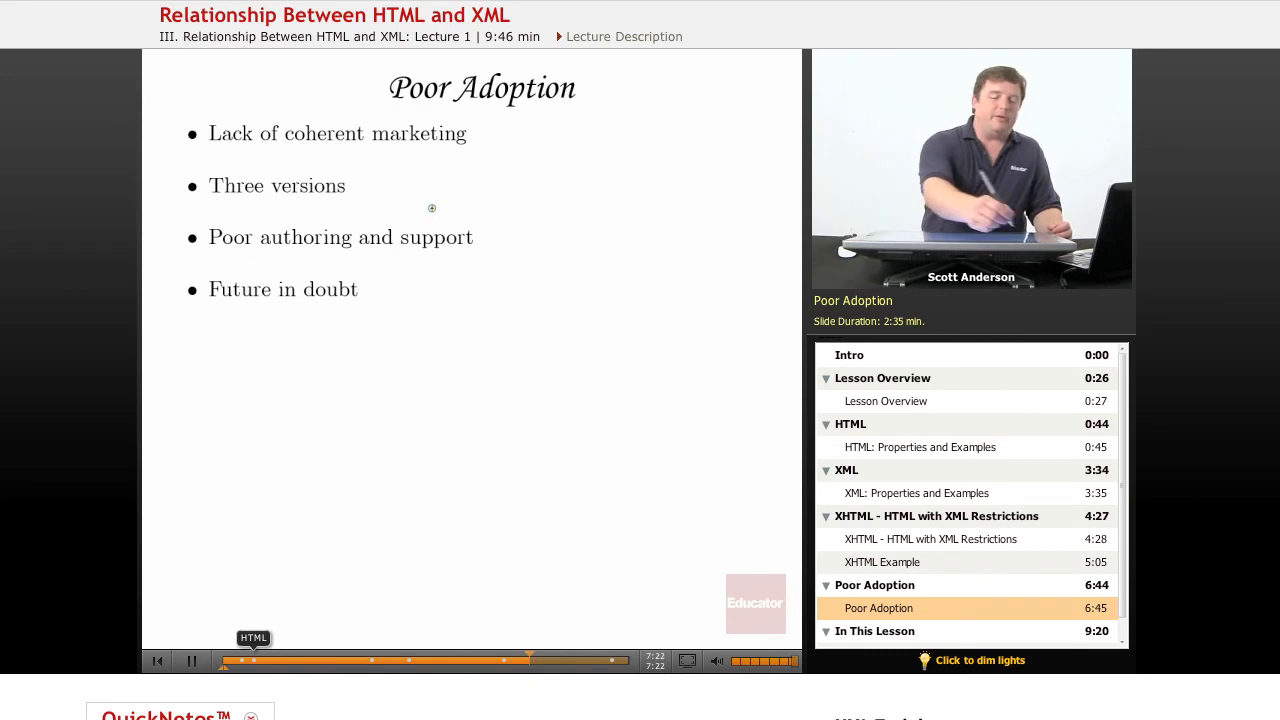
- Underline 'Lack of coherent marketing' in ink on the Poor Adoption slide
{"action": "left_click_drag", "start_coordinate": [209, 148], "coordinate": [453, 149]}
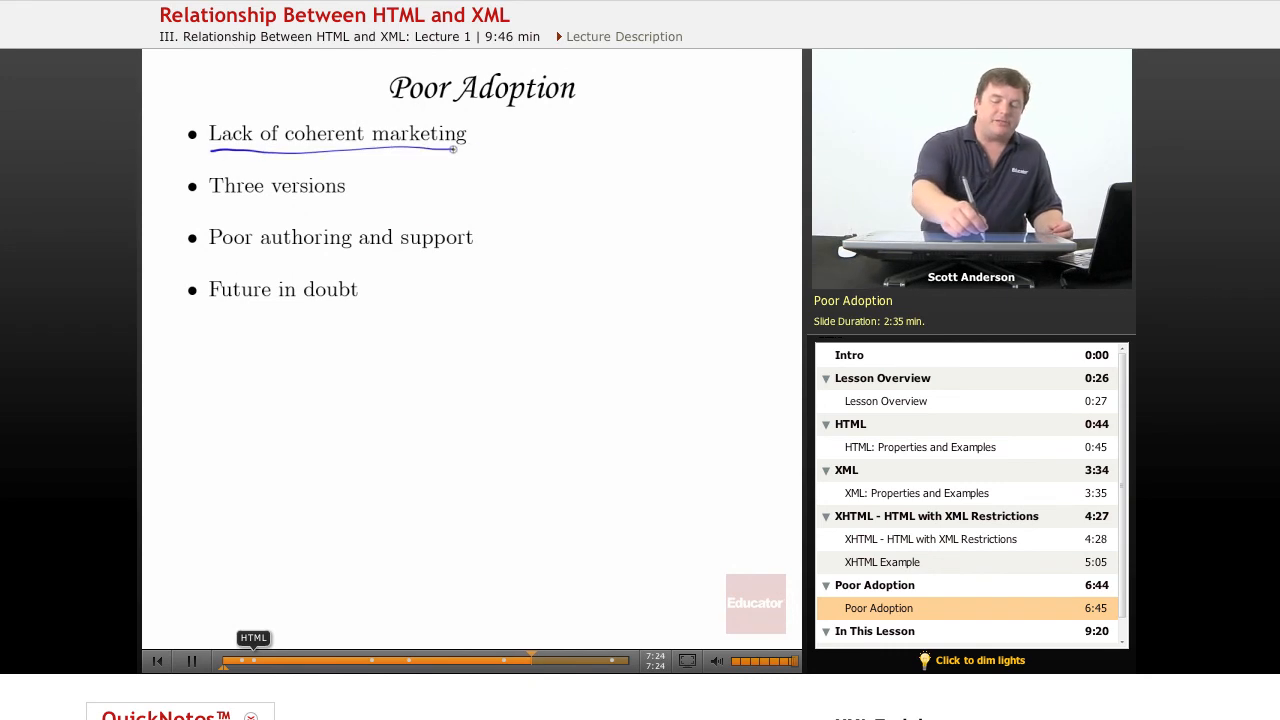